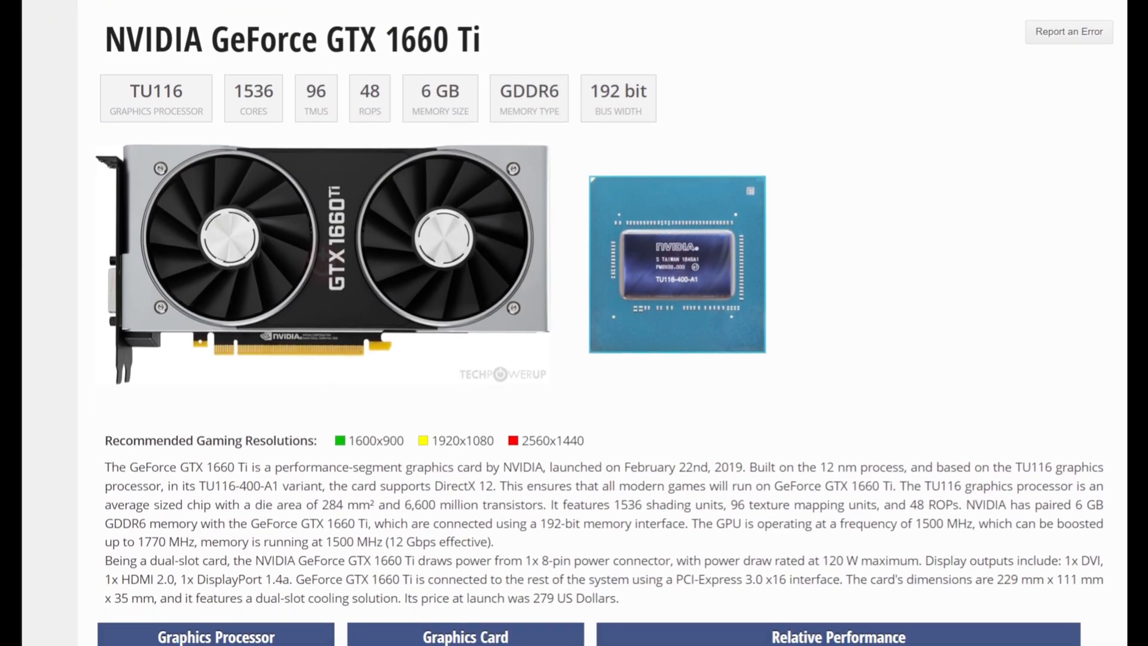
# - Scroll the GTX 1660 Ti spec page past Relative Performance to Board Design and Graphics Features
pyautogui.scroll(-3)
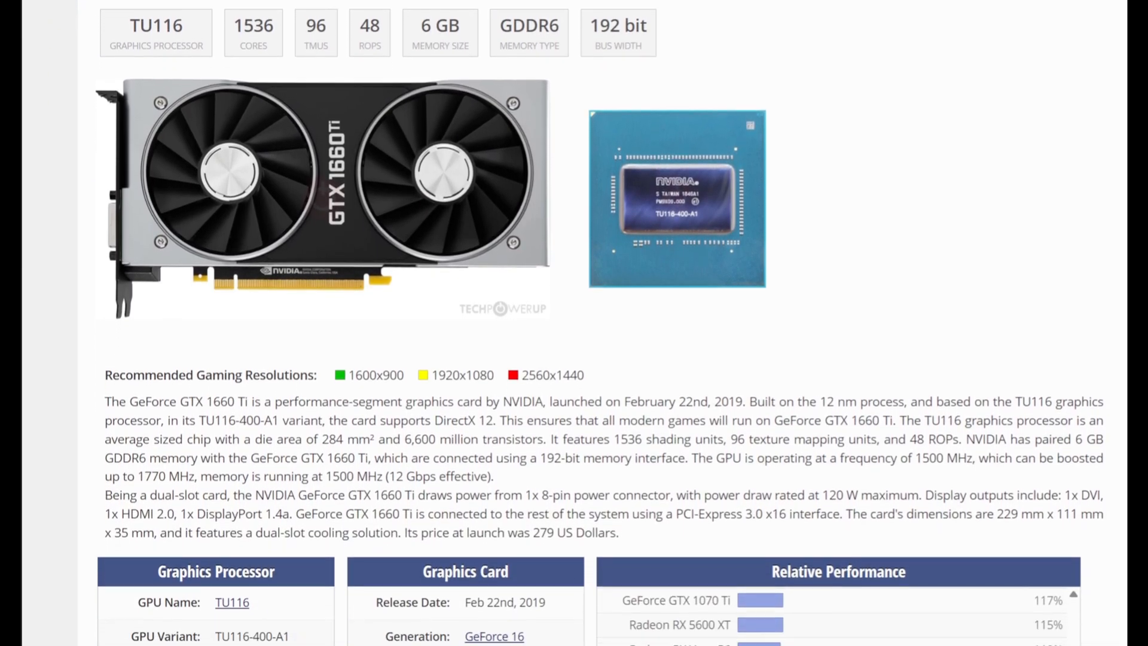
pyautogui.scroll(-3)
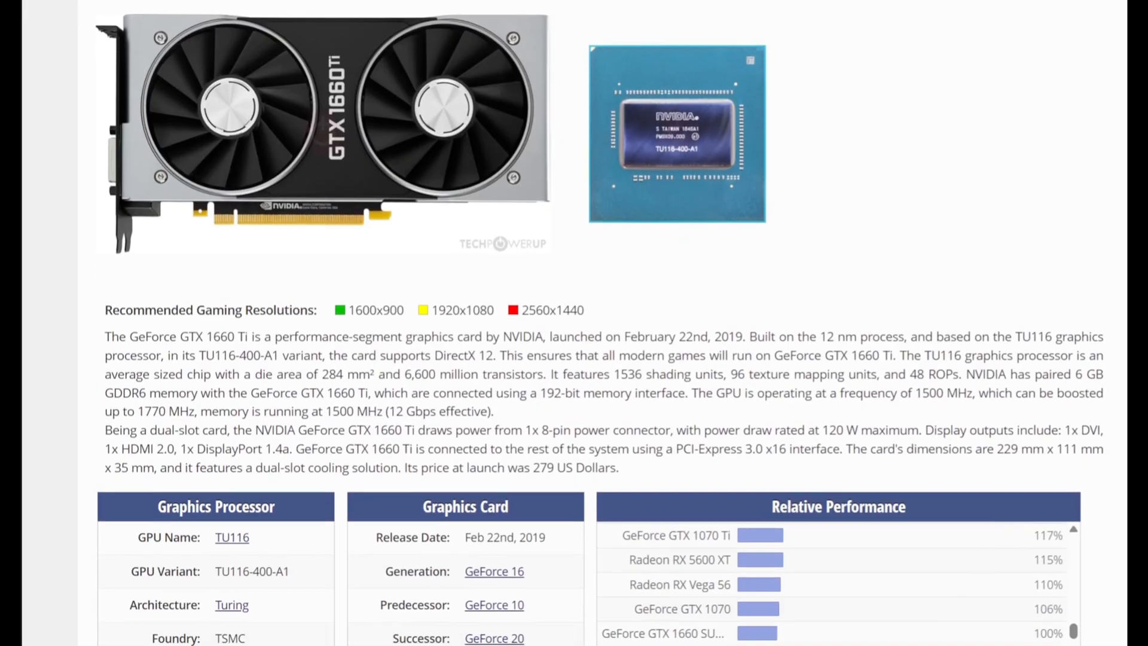
pyautogui.scroll(-3)
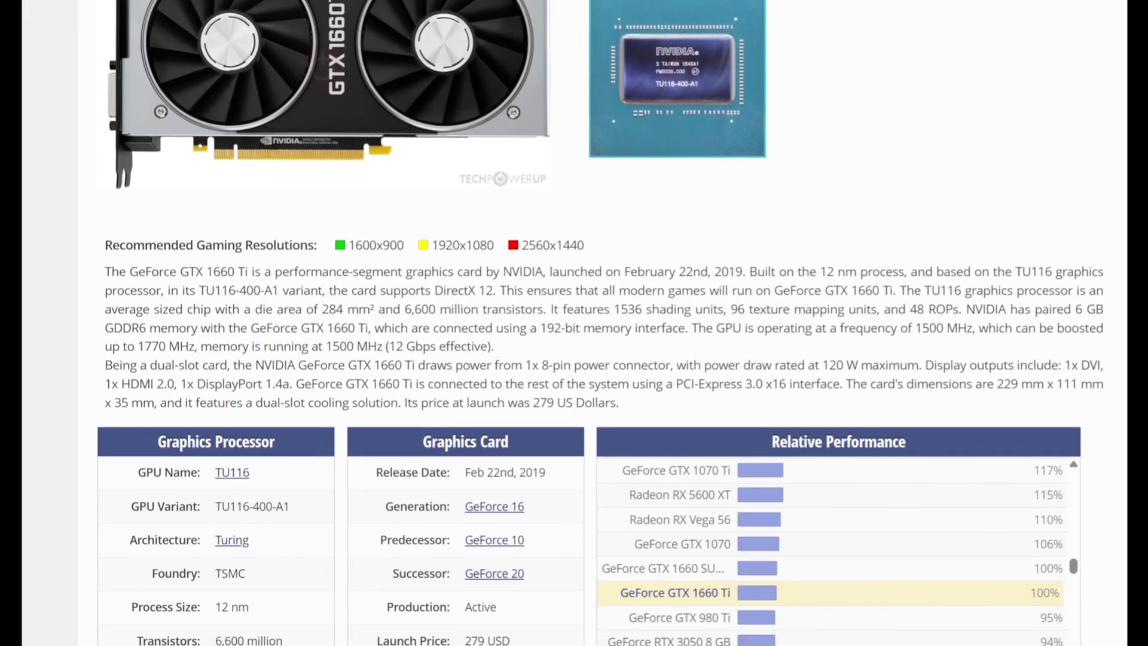
pyautogui.scroll(-3)
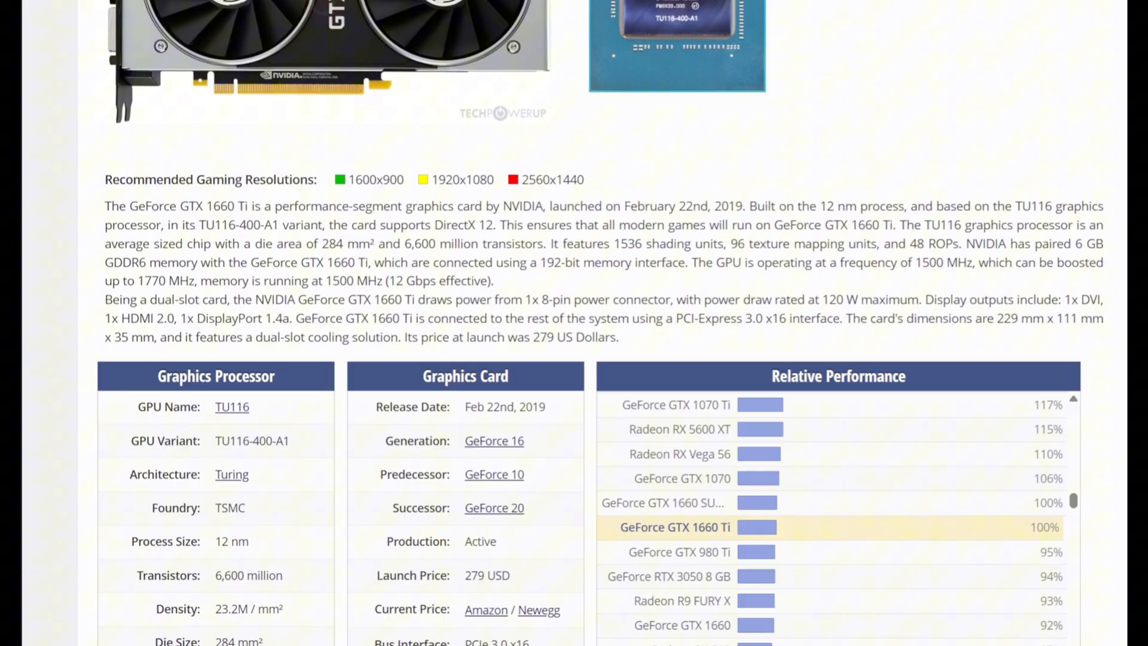
pyautogui.scroll(-3)
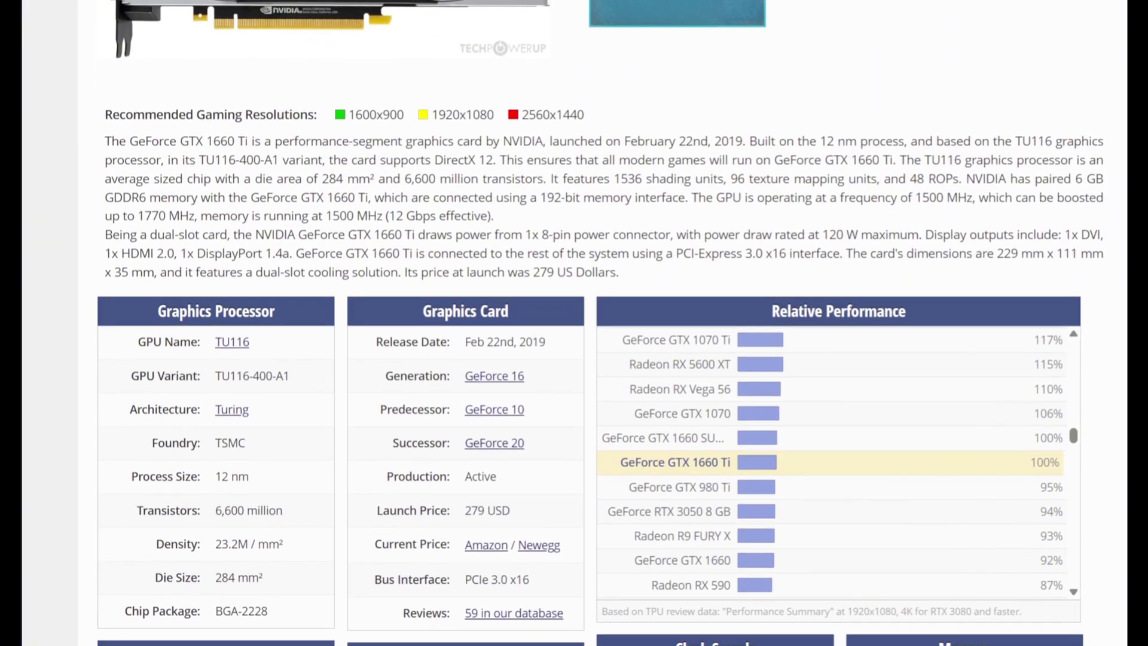
pyautogui.scroll(-3)
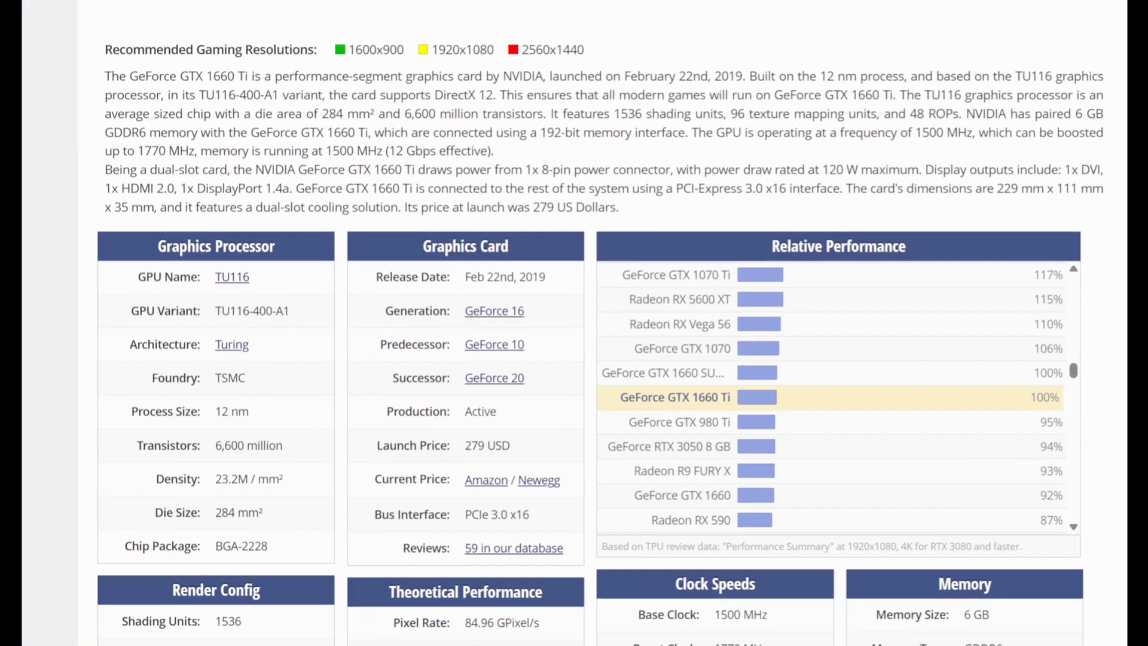
pyautogui.scroll(-3)
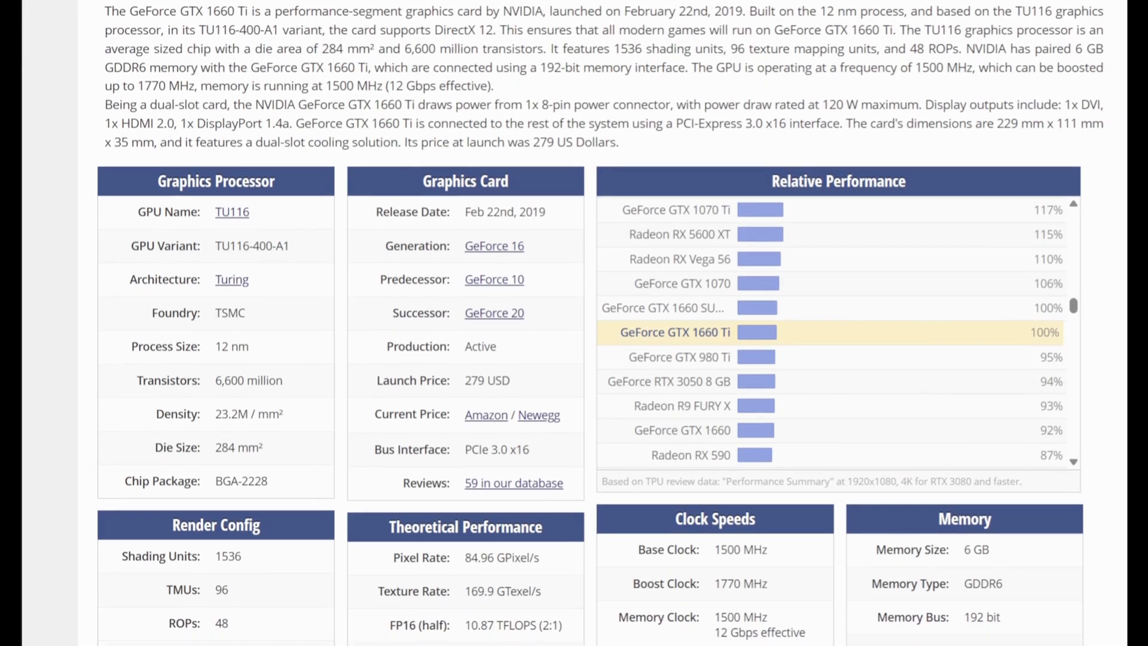
pyautogui.scroll(-3)
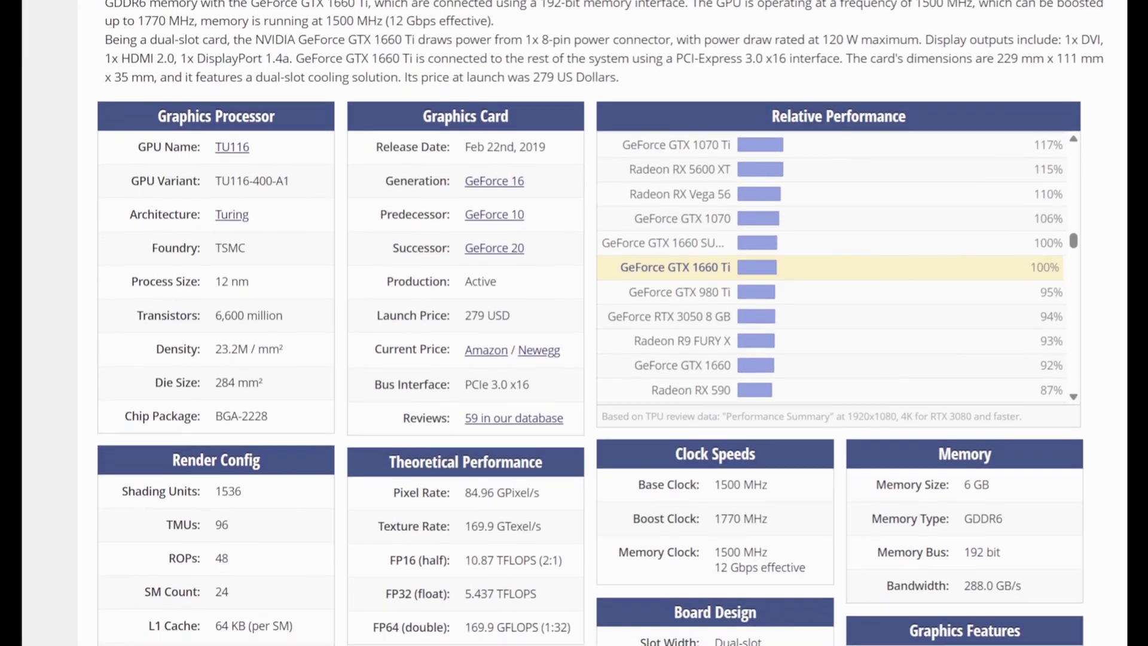
pyautogui.scroll(-3)
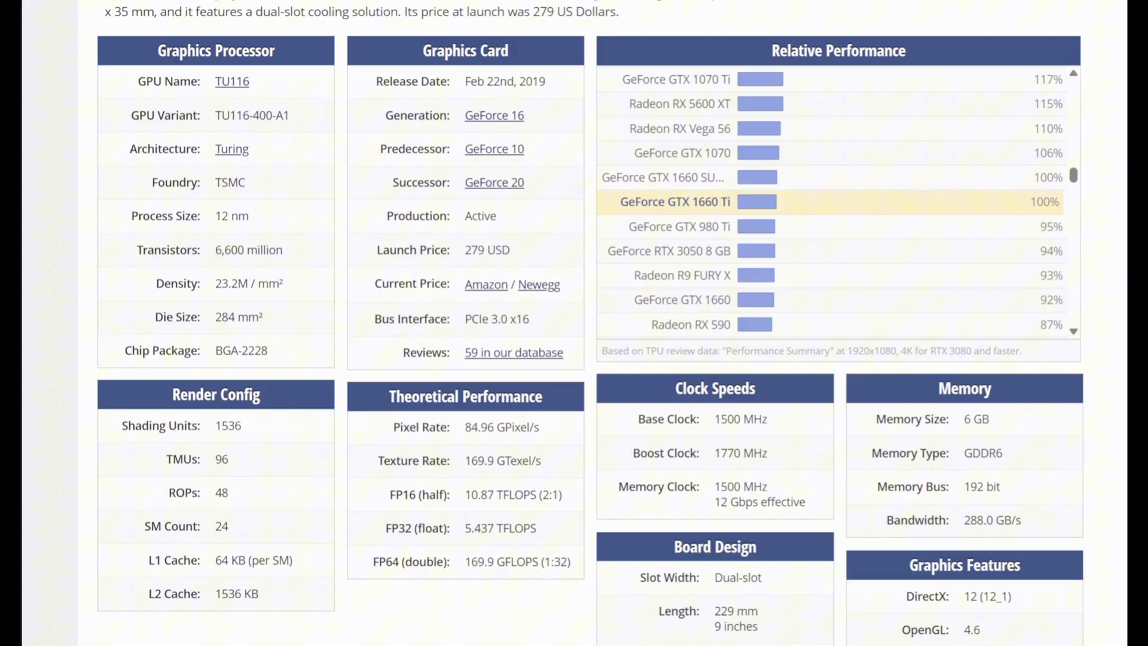
pyautogui.scroll(-3)
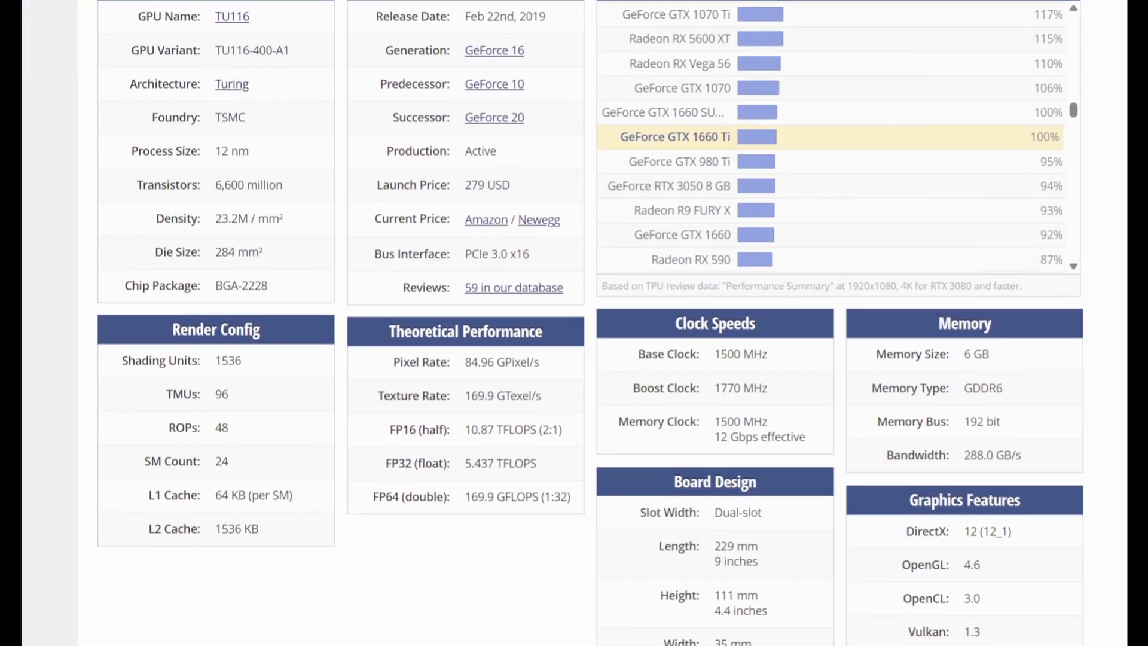
pyautogui.scroll(-3)
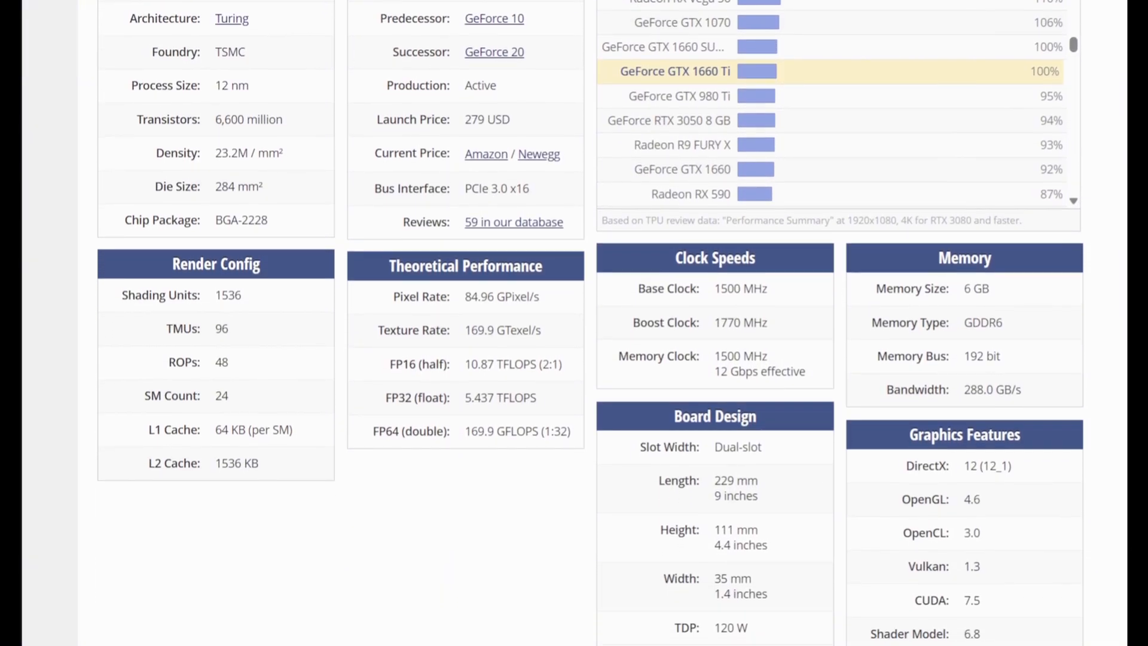
pyautogui.scroll(-3)
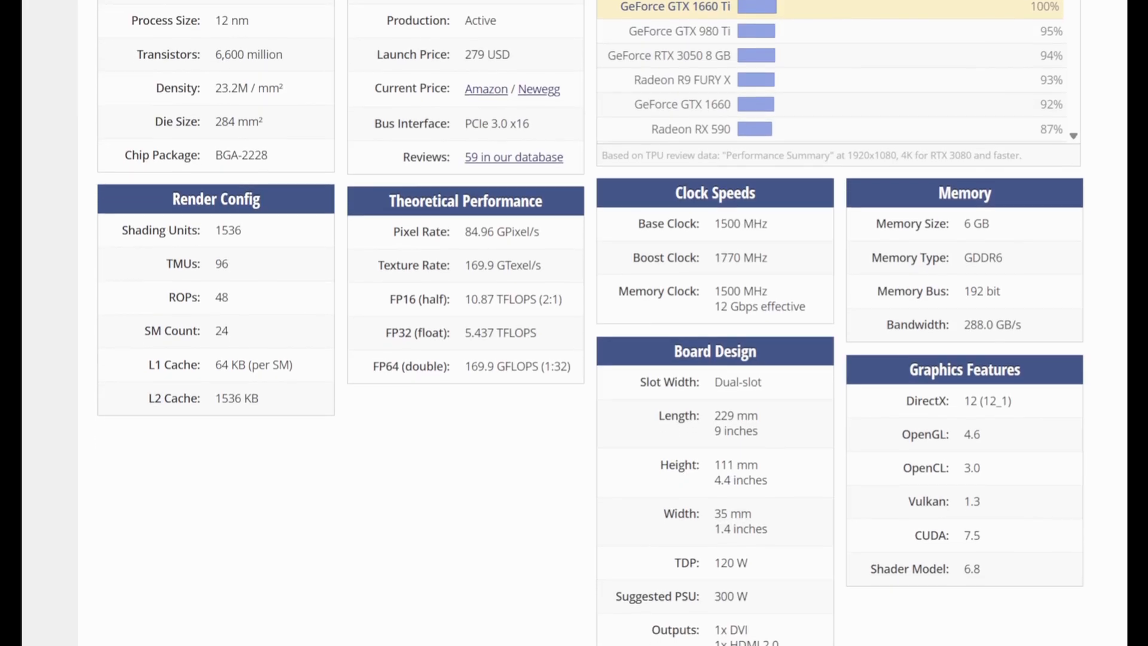
pyautogui.scroll(-3)
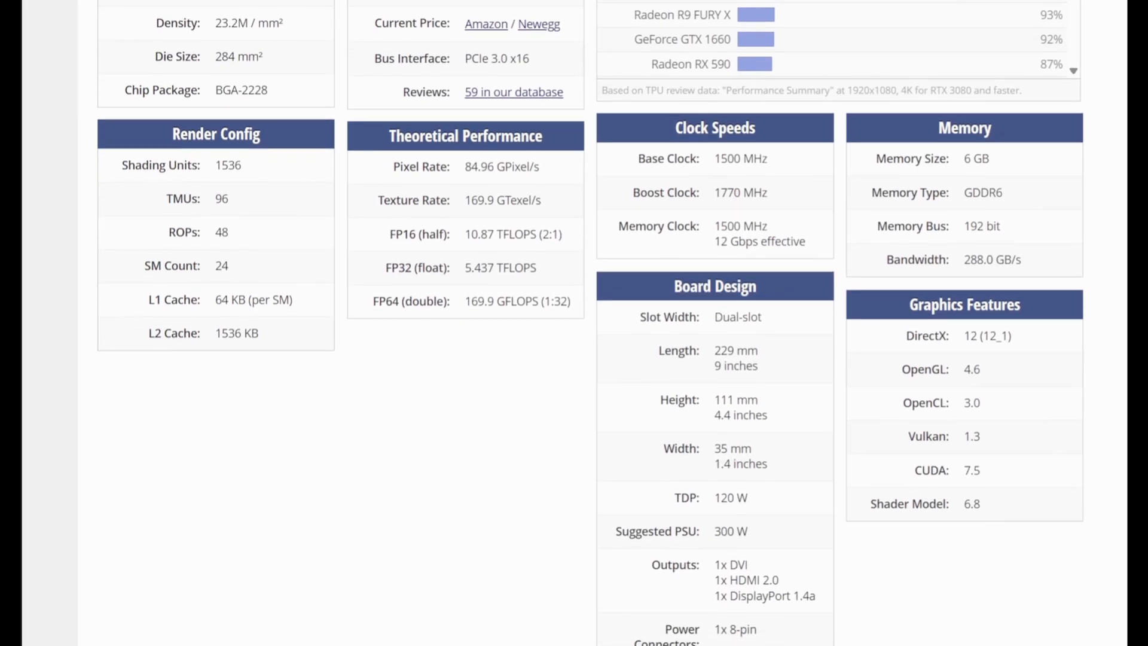
pyautogui.scroll(-3)
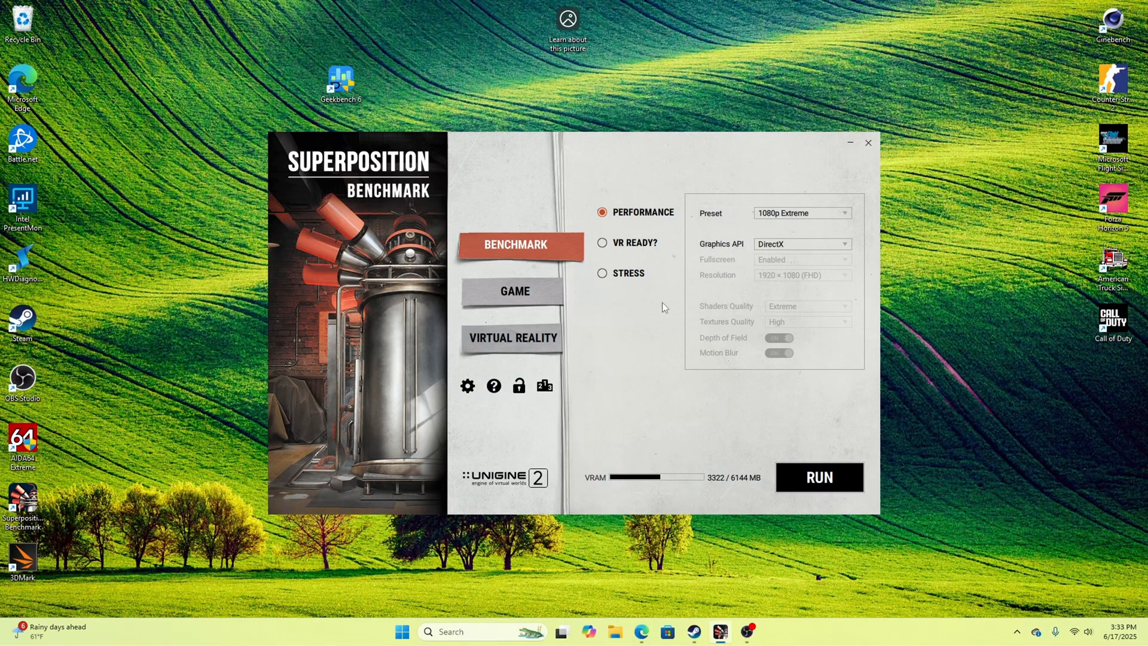
pyautogui.moveTo(551, 188)
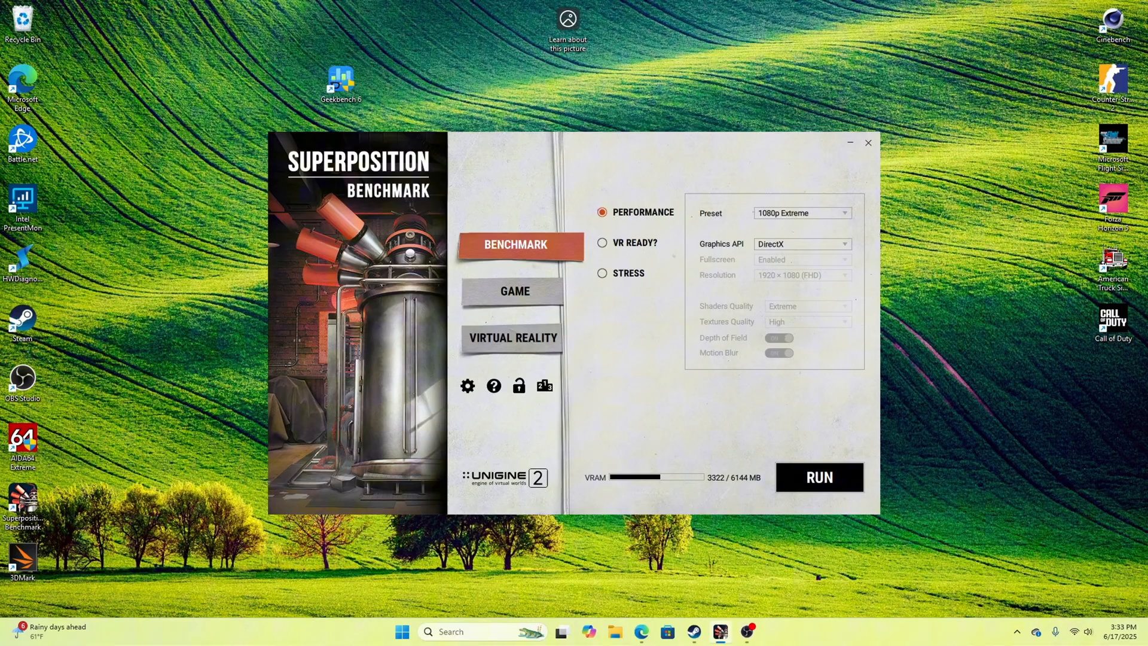
pyautogui.moveTo(851, 501)
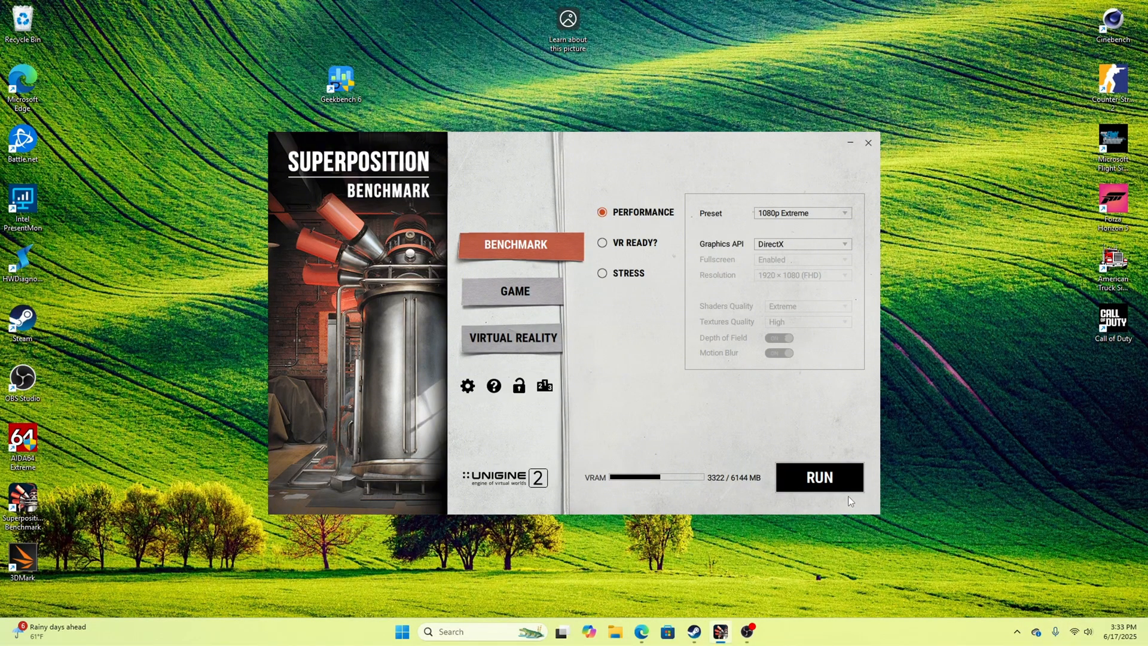
# - Run the 1080p Extreme benchmark from the Superposition launcher
pyautogui.click(820, 477)
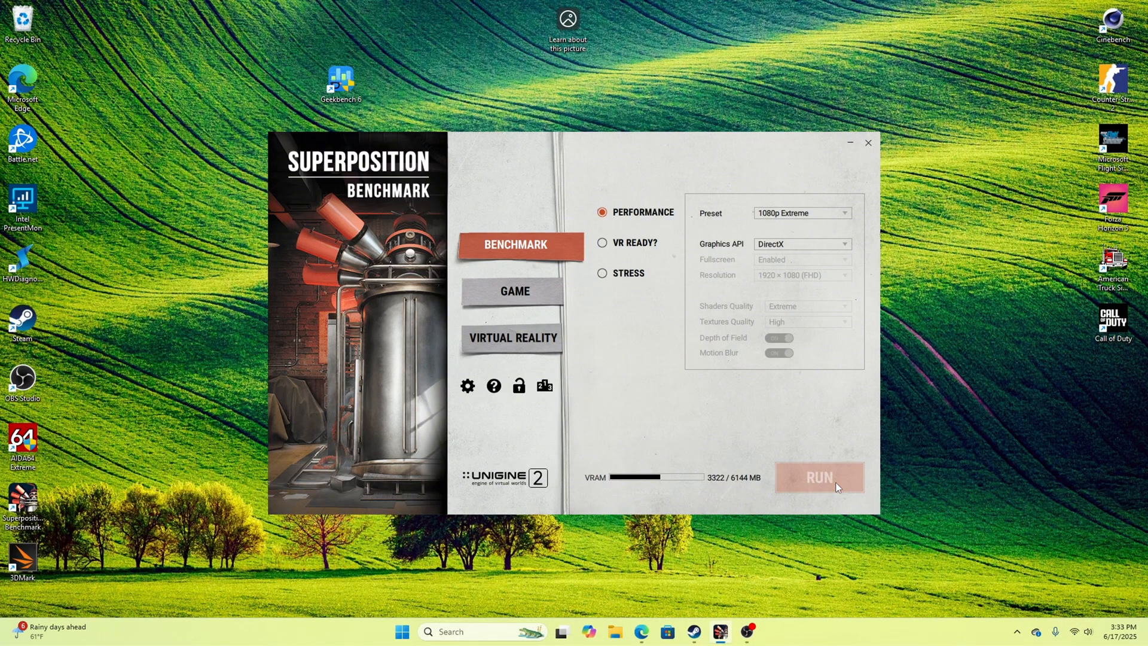
pyautogui.click(820, 478)
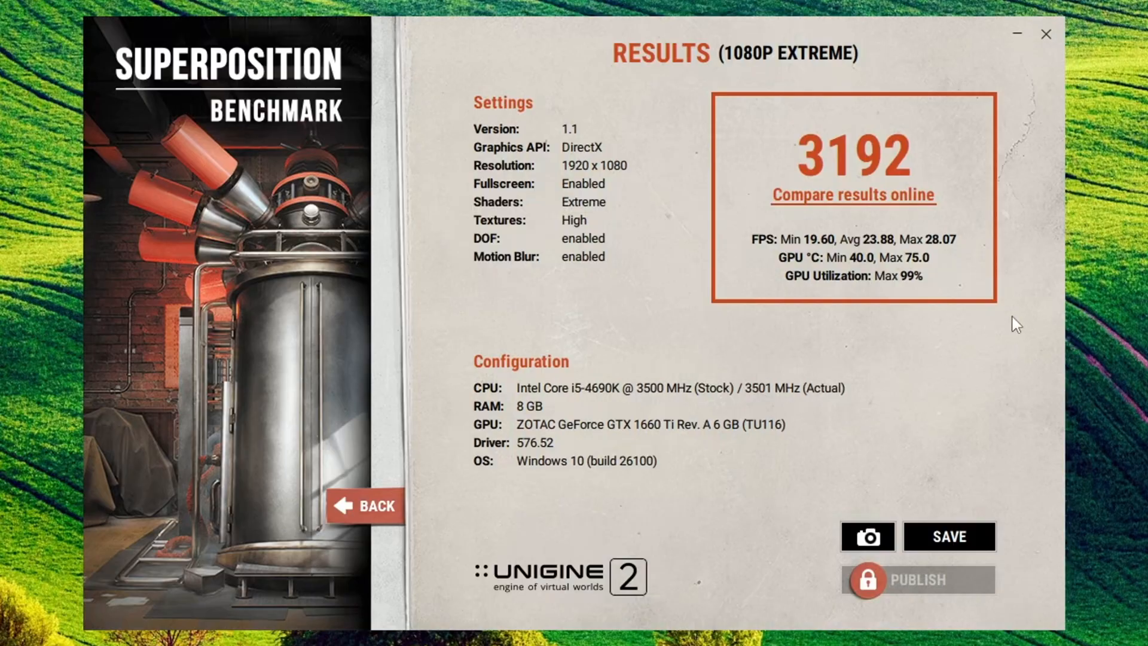
pyautogui.moveTo(1111, 160)
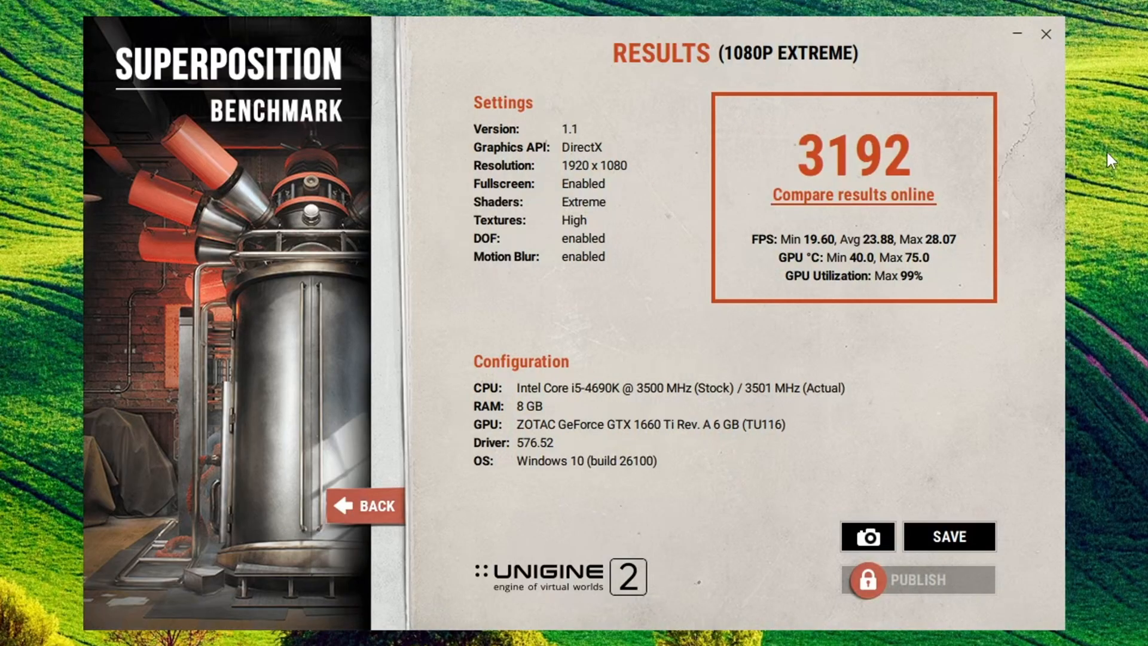
pyautogui.moveTo(825, 233)
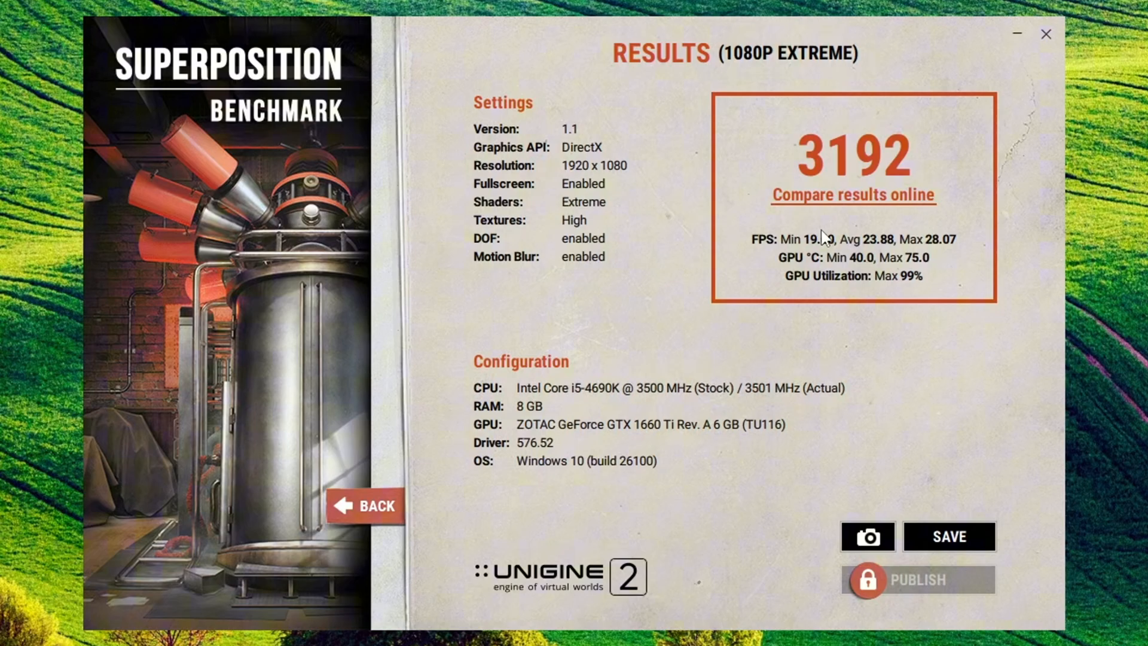
pyautogui.moveTo(762, 205)
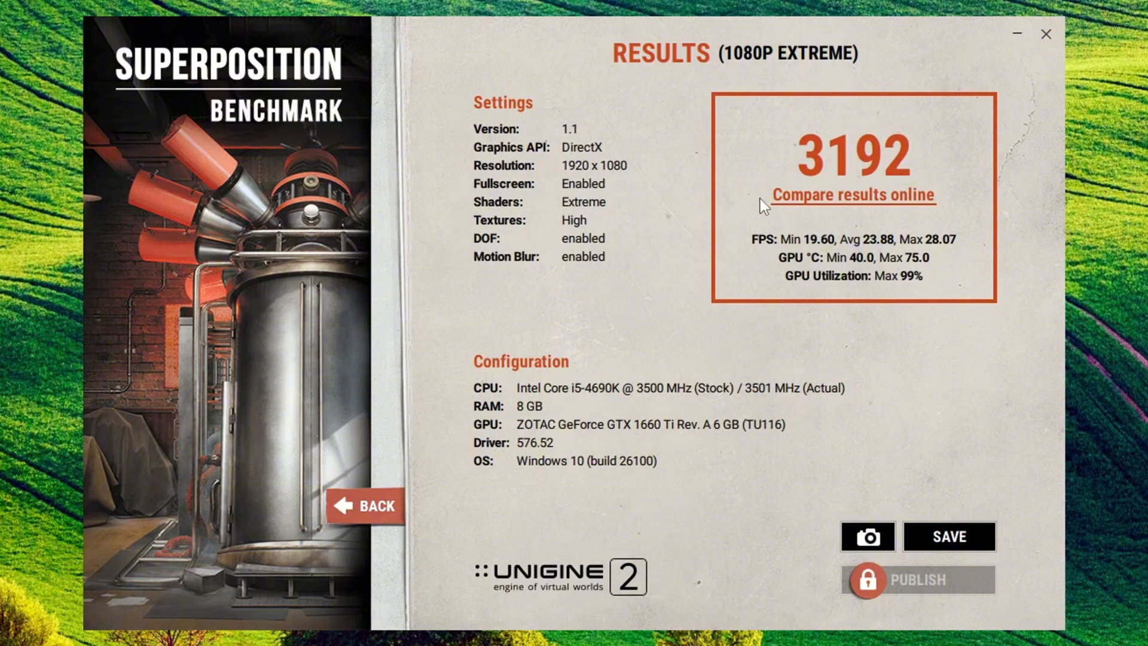
pyautogui.moveTo(819, 257)
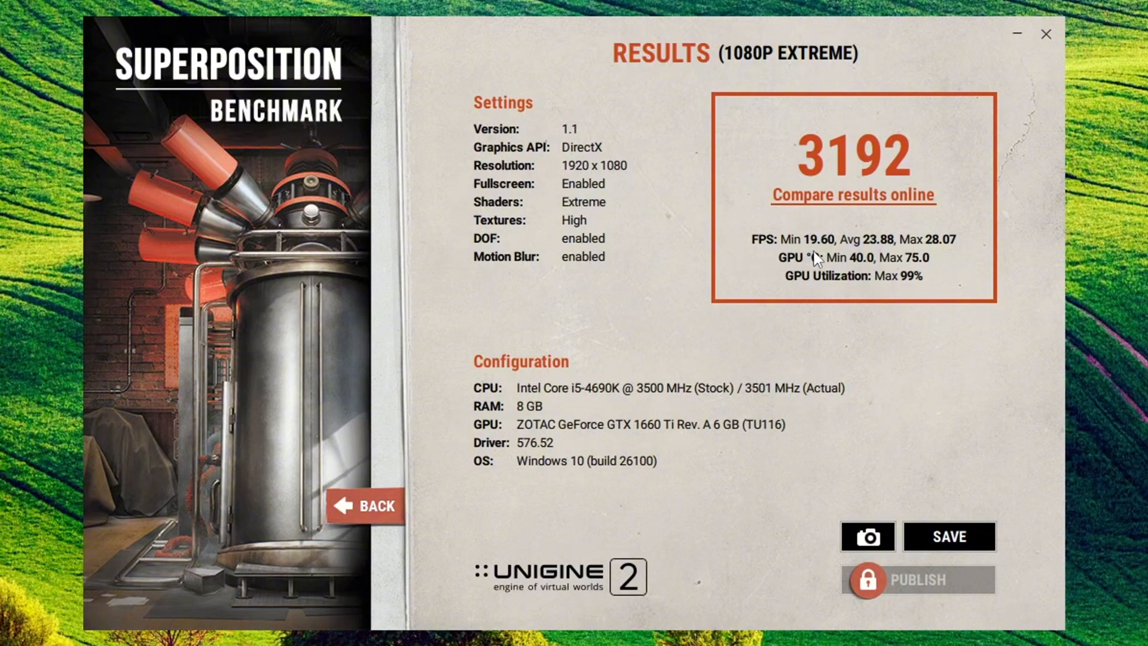
pyautogui.moveTo(872, 249)
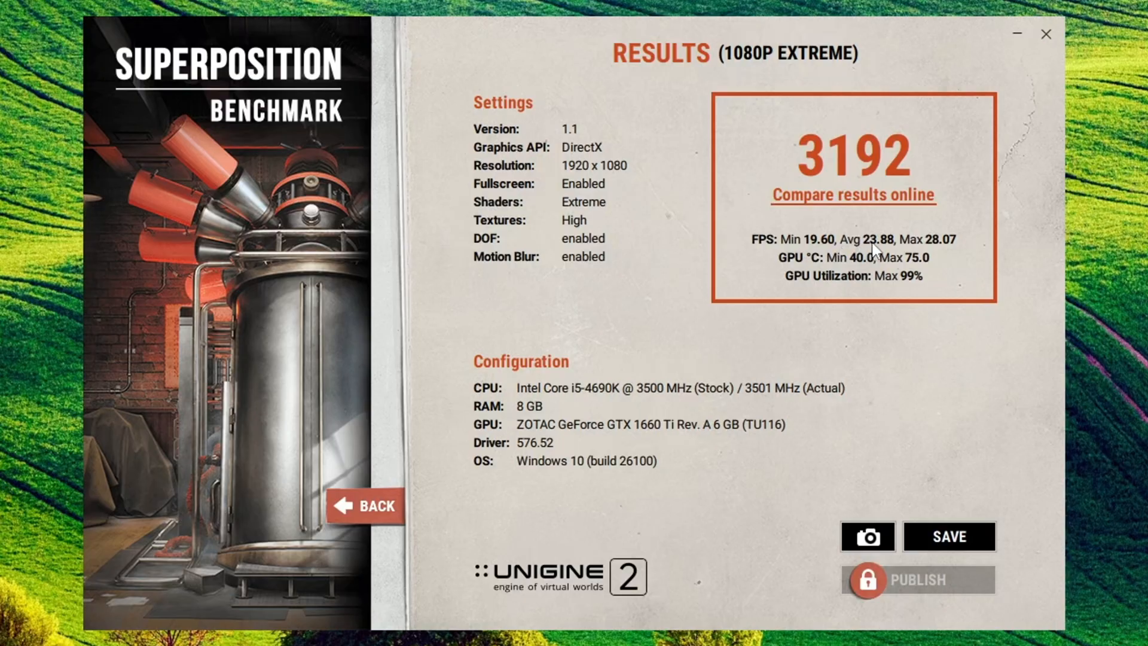
pyautogui.moveTo(921, 266)
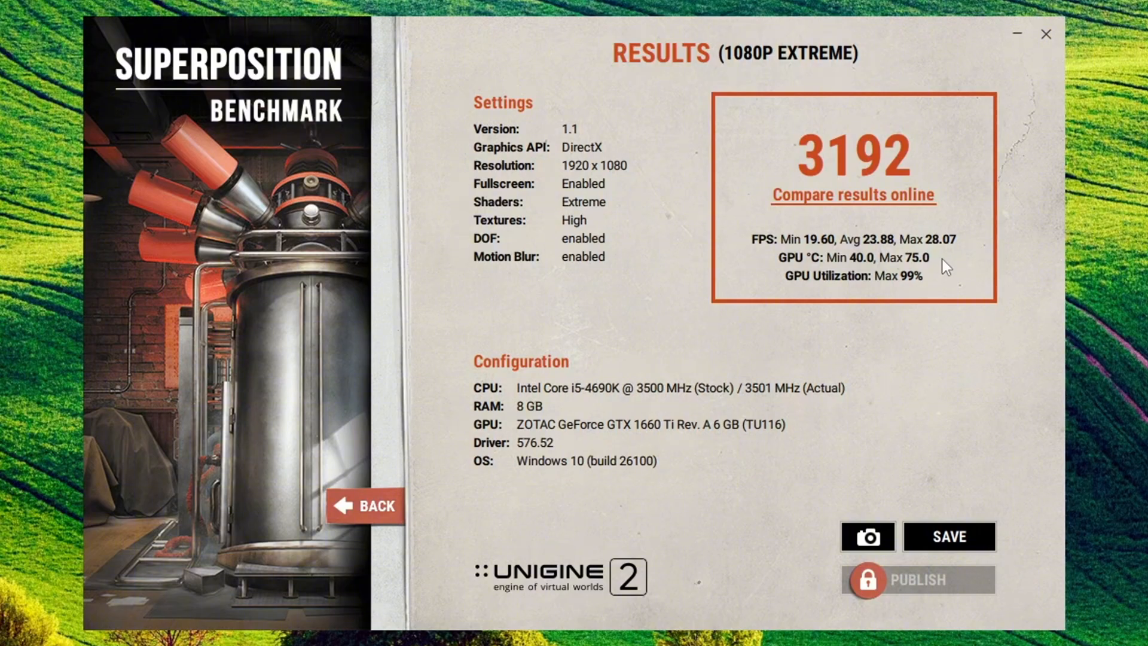
pyautogui.moveTo(896, 278)
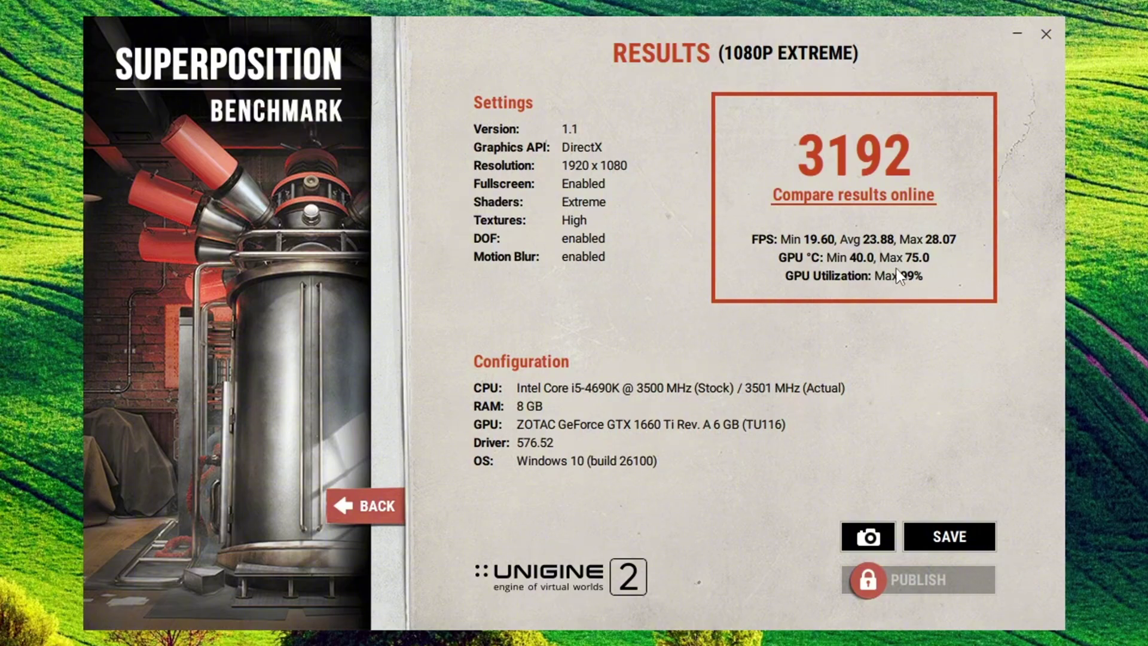
pyautogui.moveTo(921, 312)
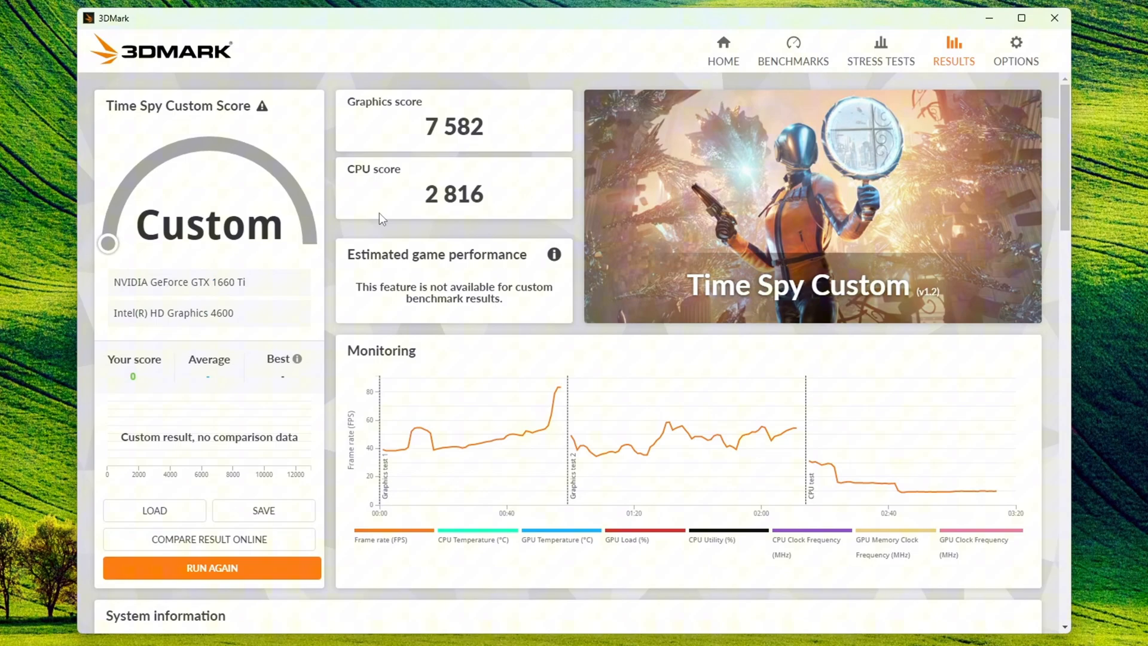
pyautogui.moveTo(437, 125)
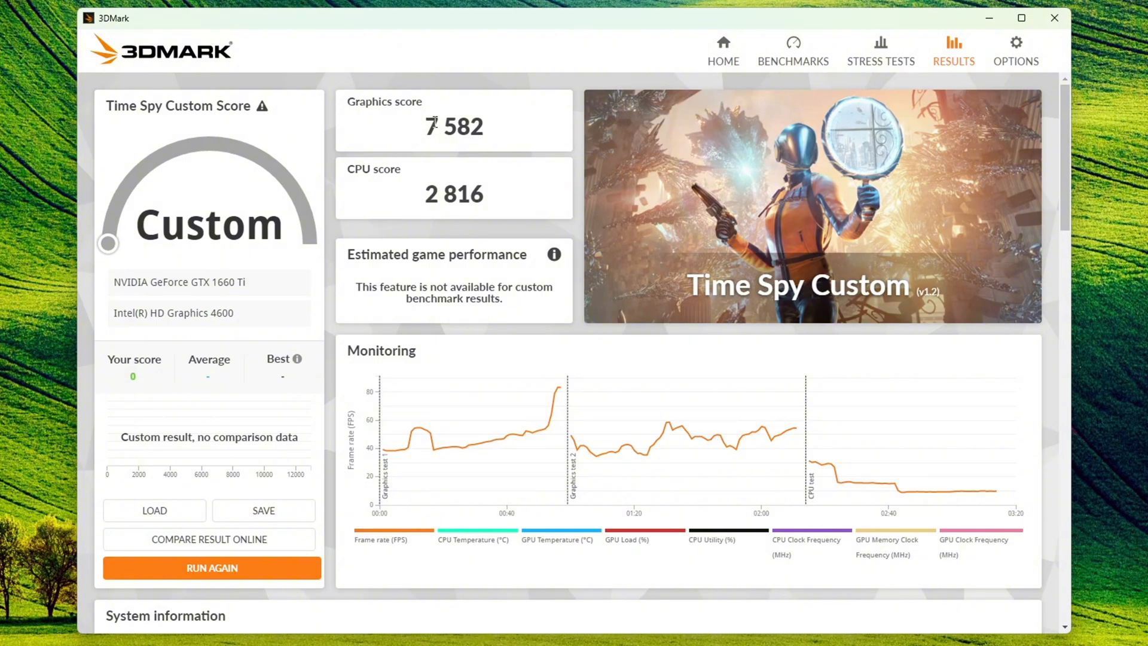
# - Scroll down the Time Spy Custom result toward the Monitoring chart
pyautogui.scroll(-3)
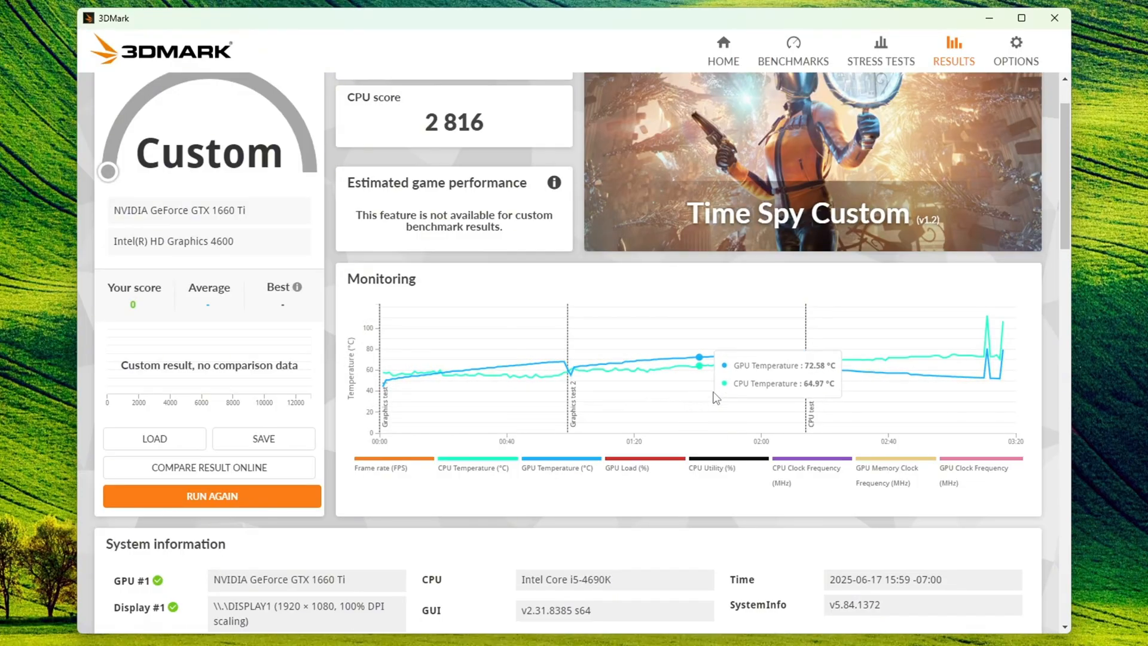
pyautogui.moveTo(800, 365)
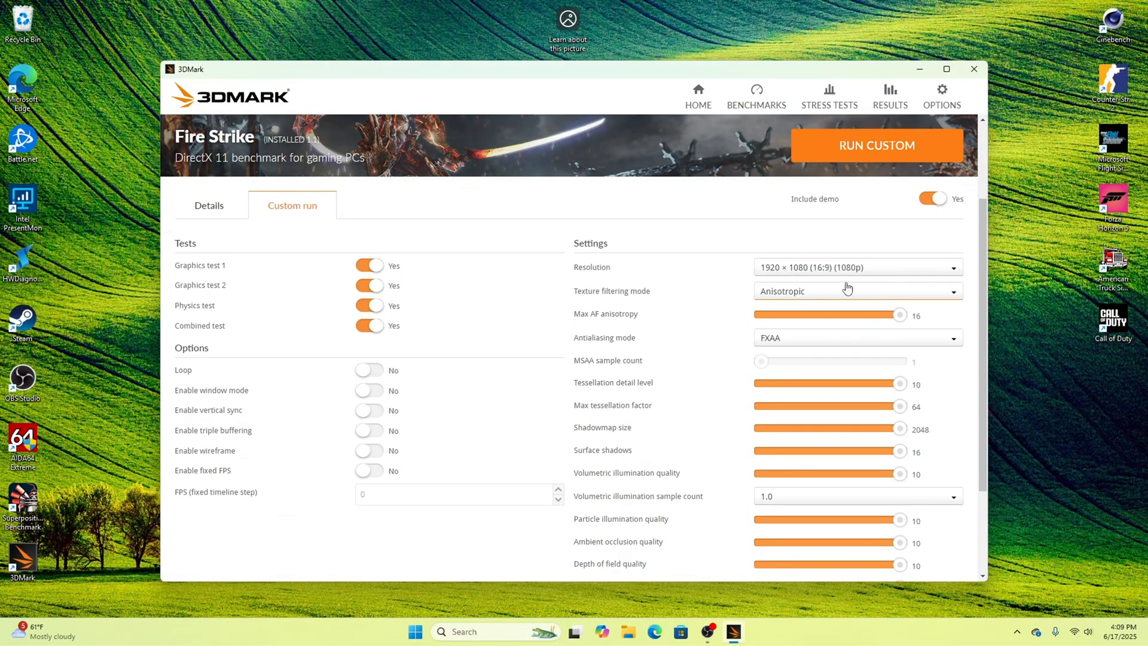
# - Review the Fire Strike Custom settings: all four tests enabled at 1920 × 1080
pyautogui.scroll(-3)
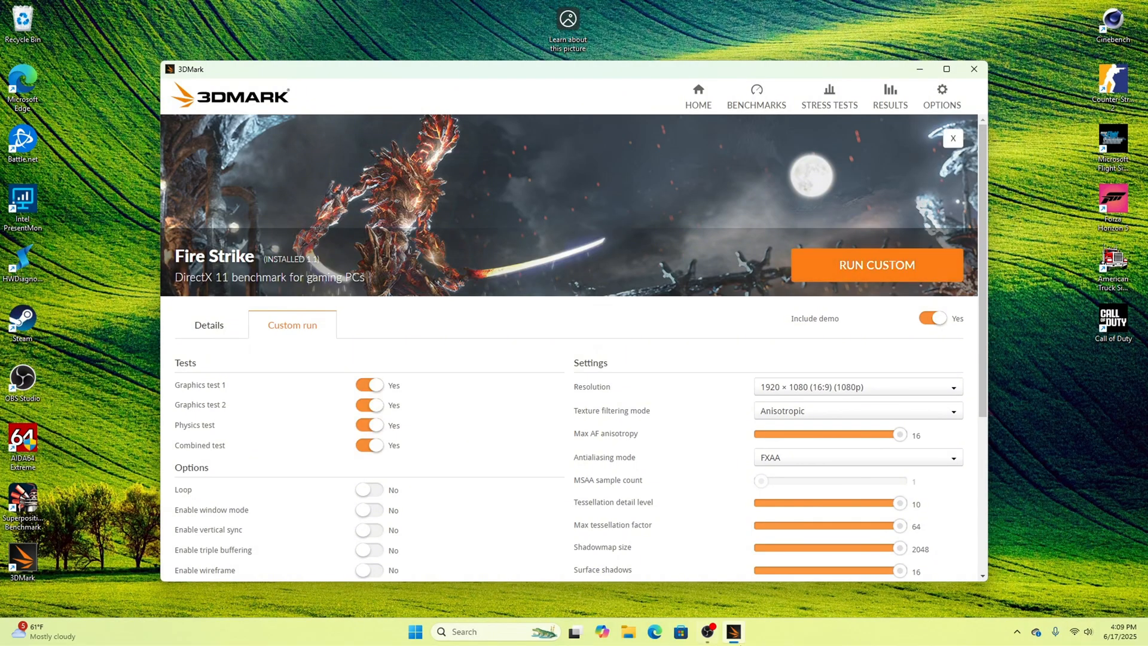
pyautogui.click(877, 264)
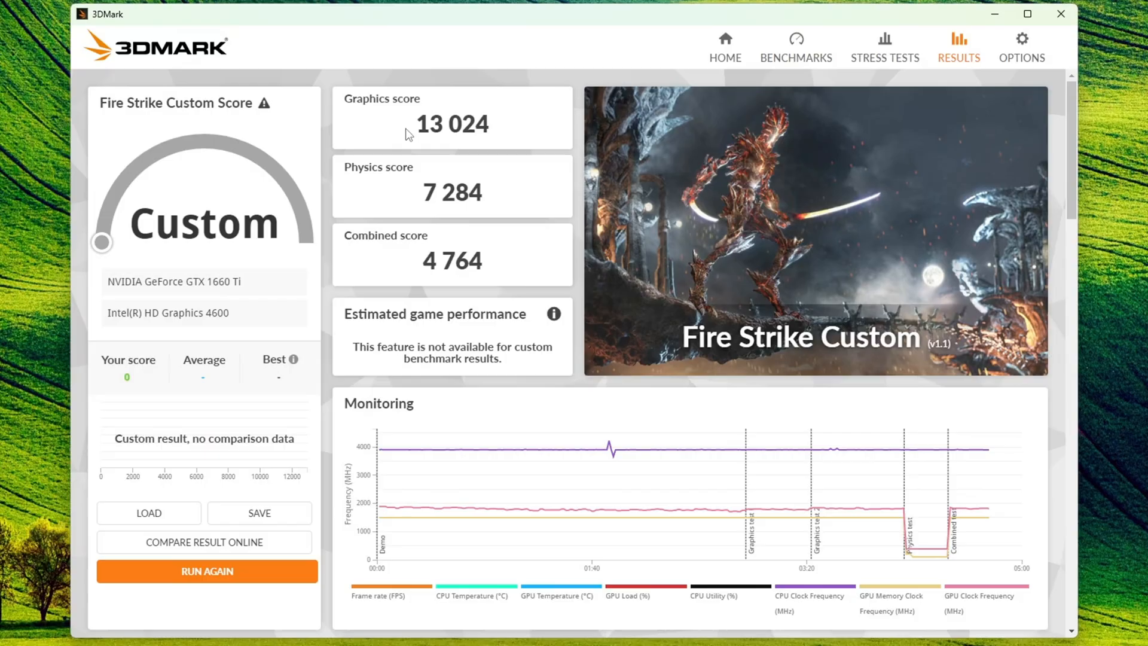
# - Highlight the Fire Strike Custom combined score of 4764
pyautogui.doubleClick(452, 124)
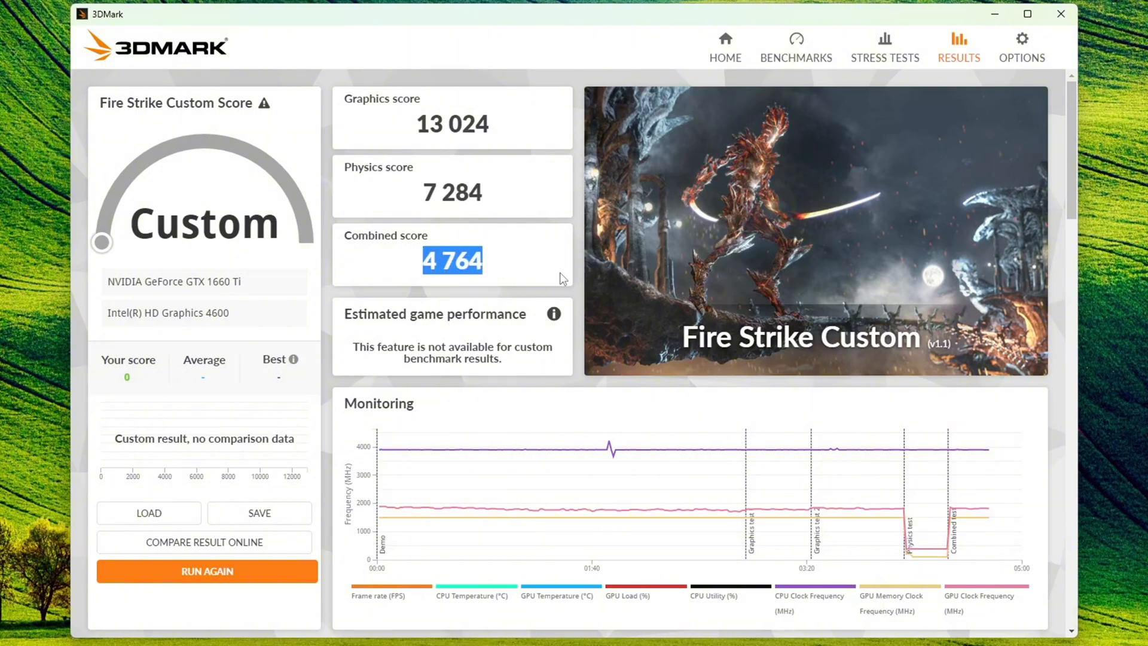
pyautogui.moveTo(458, 529)
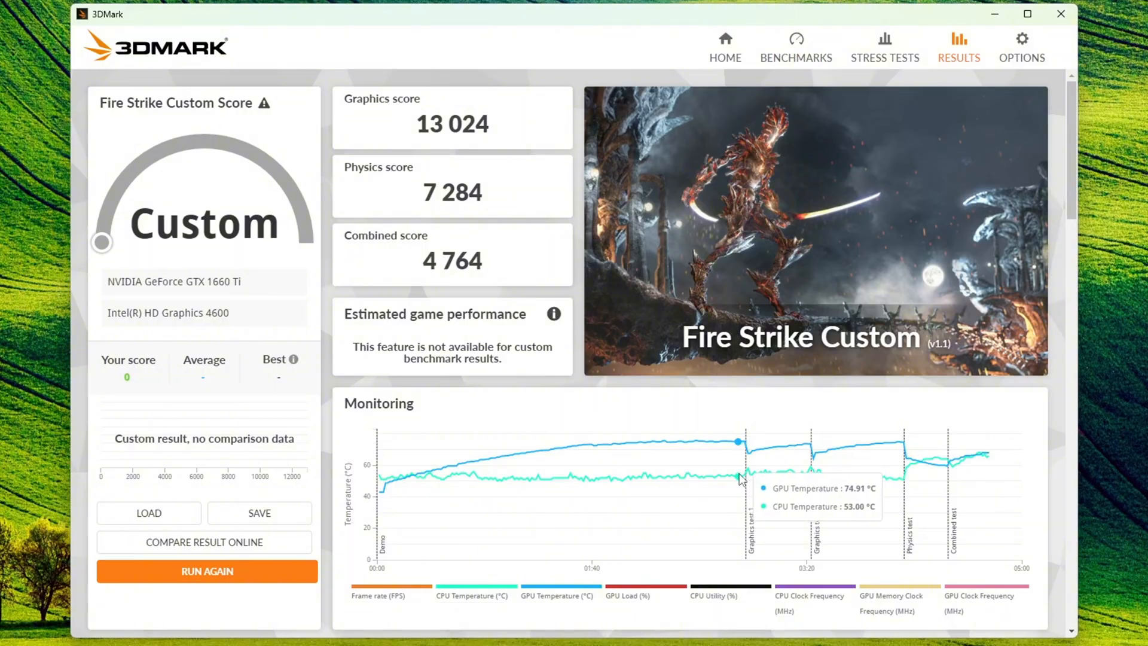
pyautogui.moveTo(399, 492)
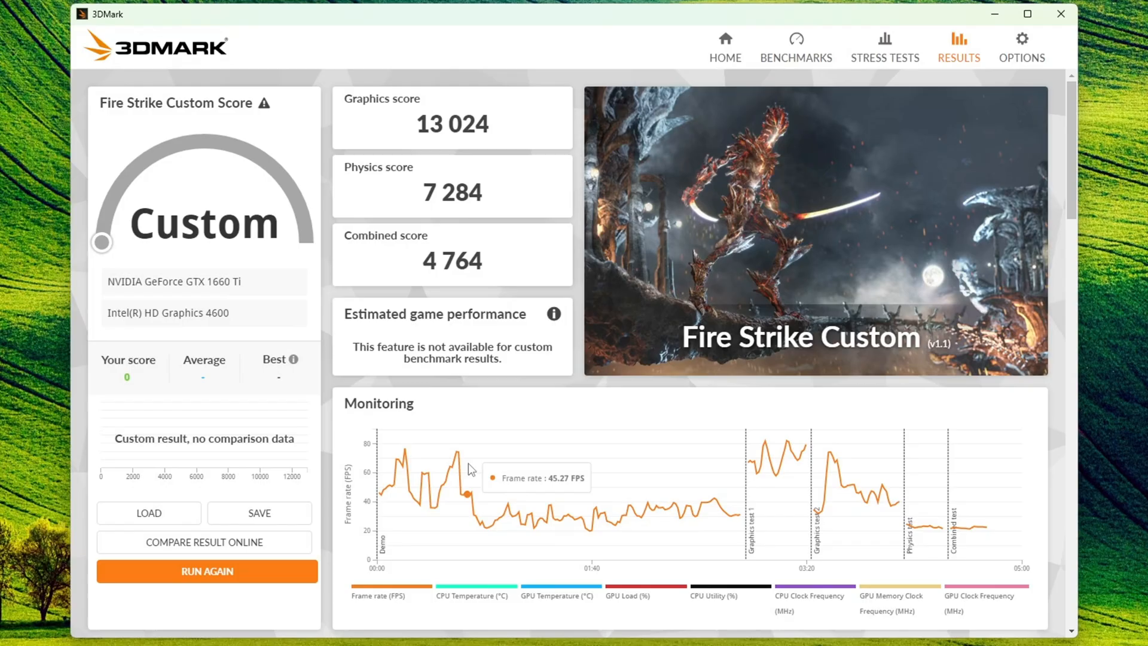
pyautogui.moveTo(409, 457)
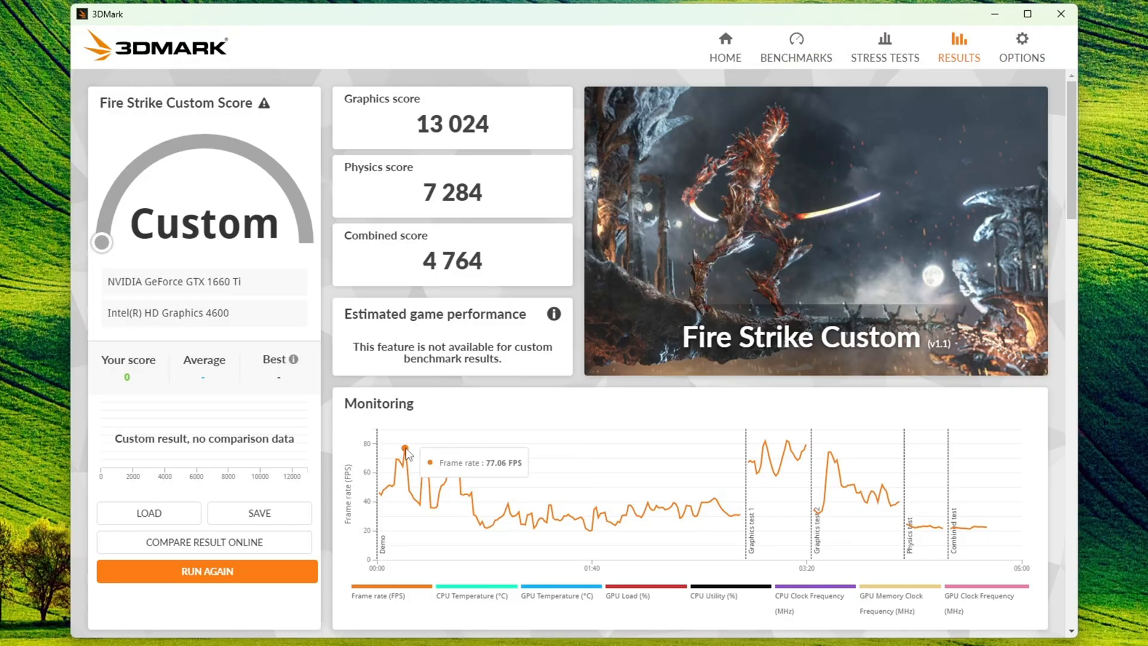